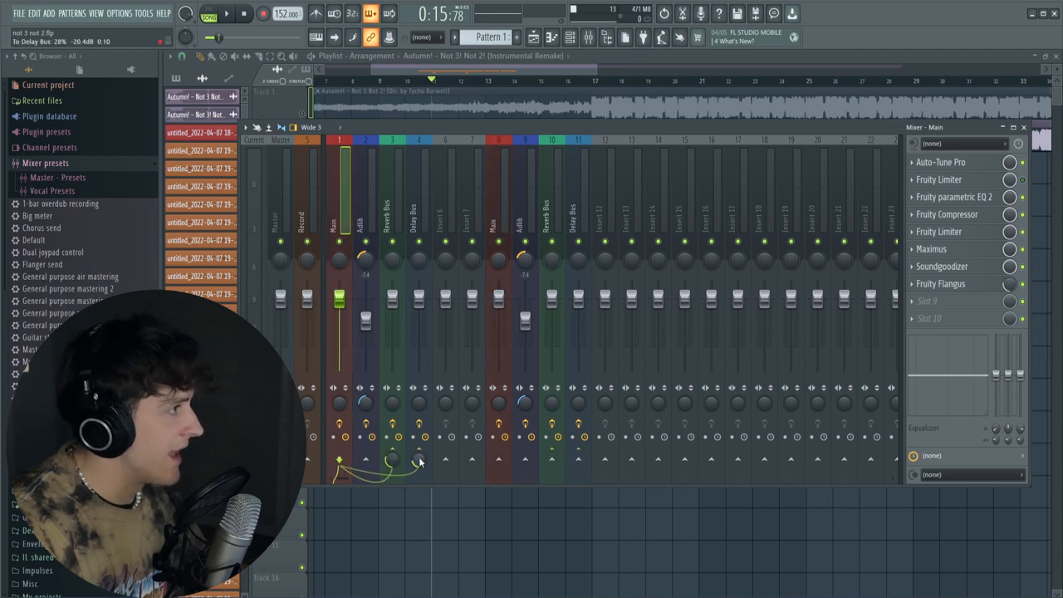
Step: After viewing the Adlib and Main effects chains, set Input 1 as insert 13's audio source
click(498, 140)
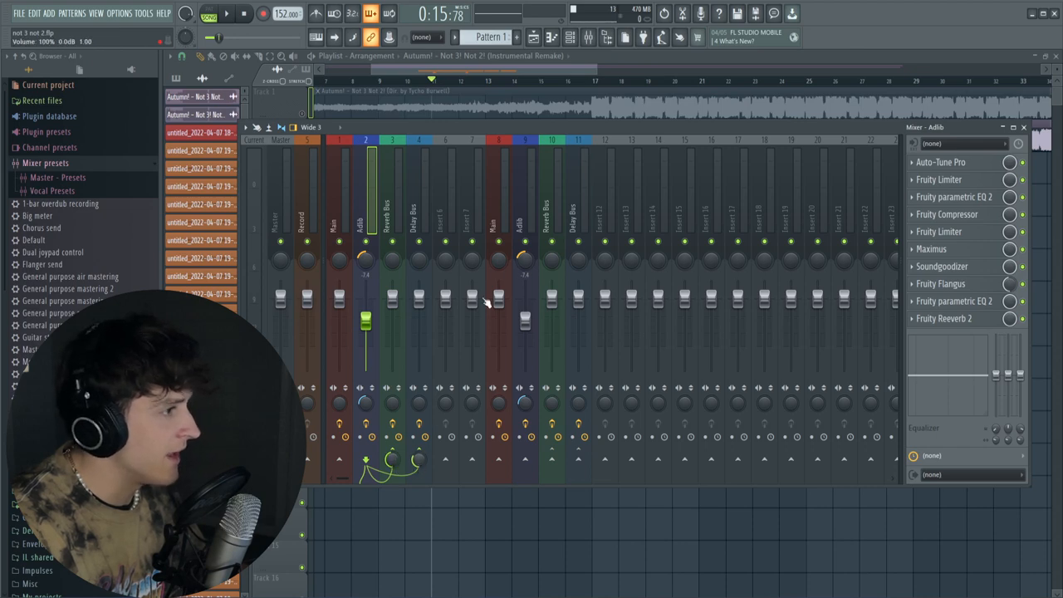
click(551, 459)
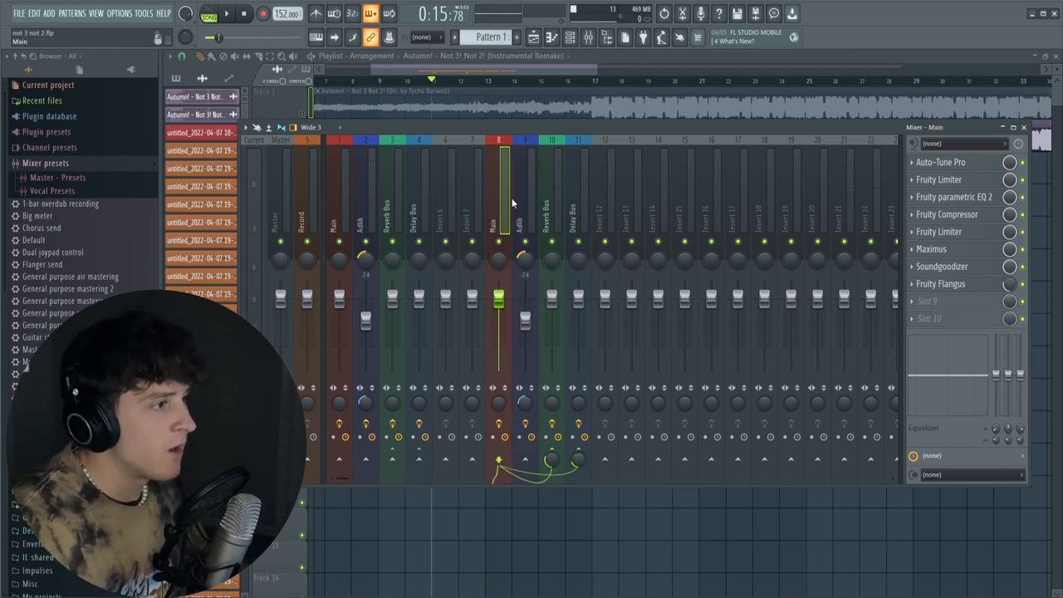
click(524, 182)
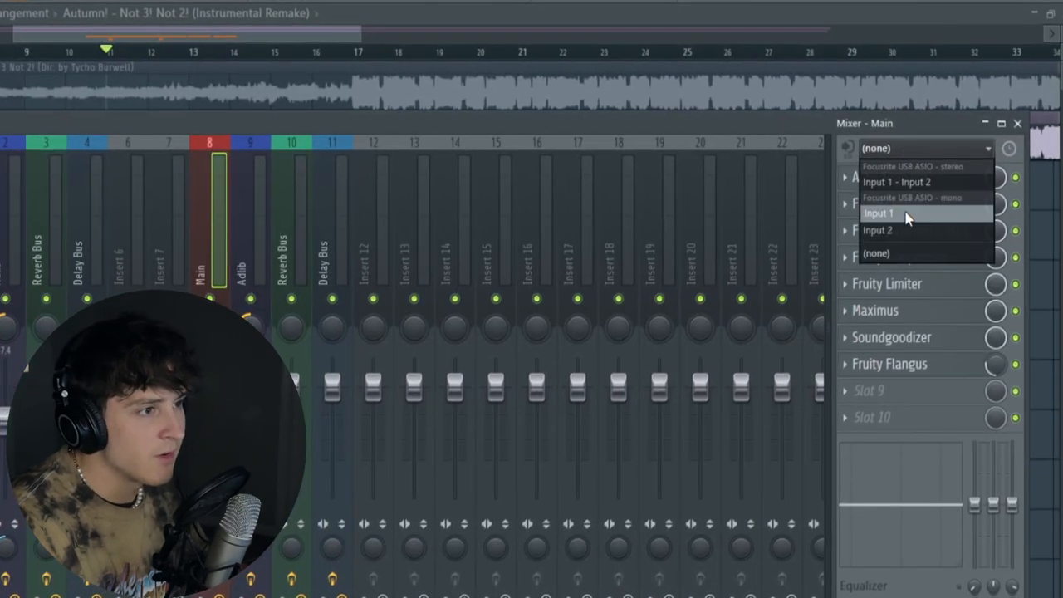
click(878, 213)
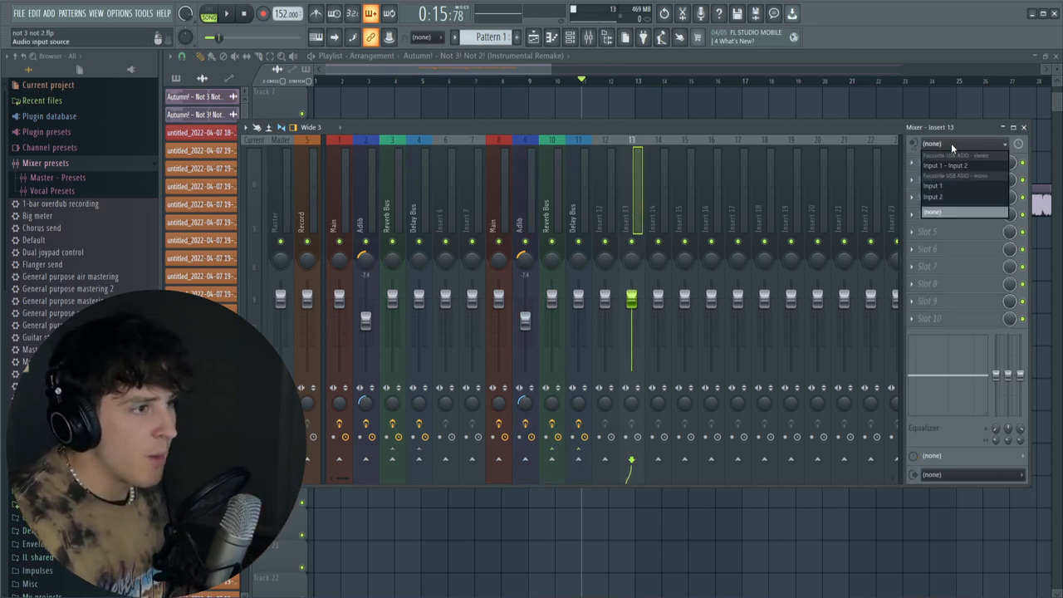
click(933, 185)
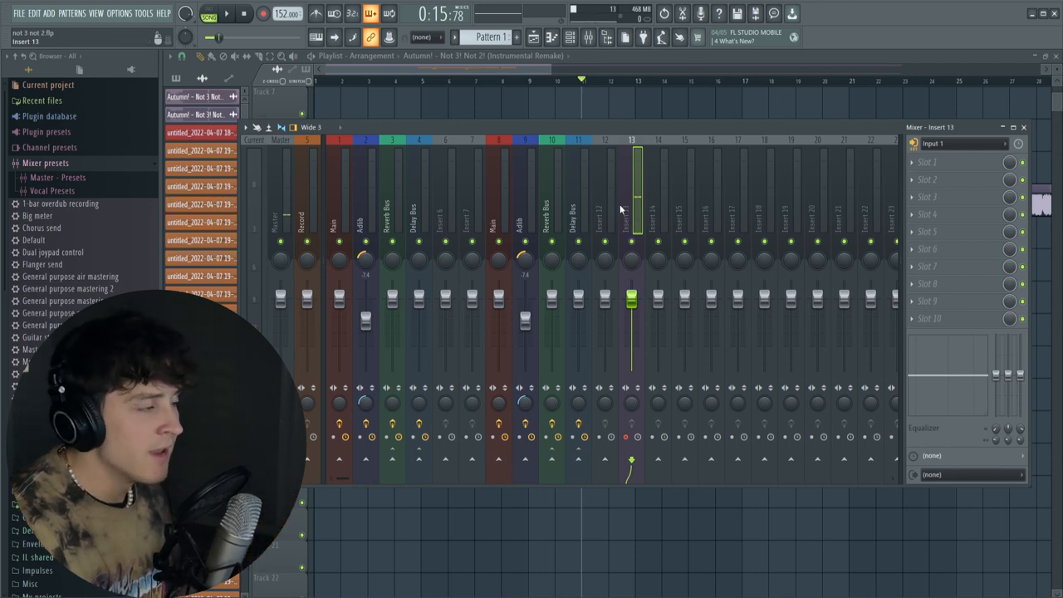
right_click(631, 207)
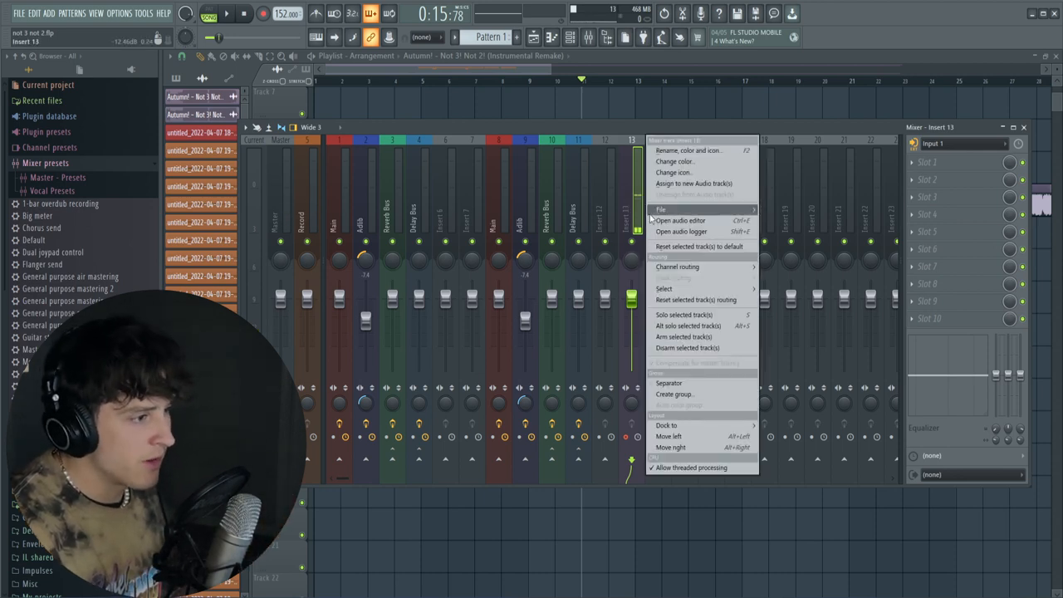
mouse_move(666, 425)
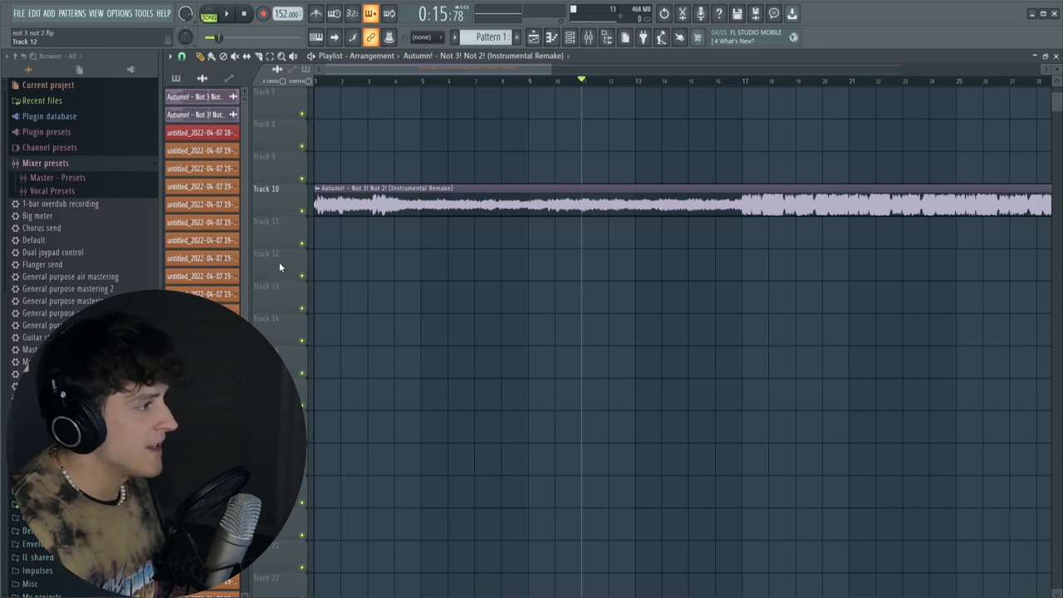
Step: Turn track 12 into an audio track linked to Insert 13
right_click(281, 266)
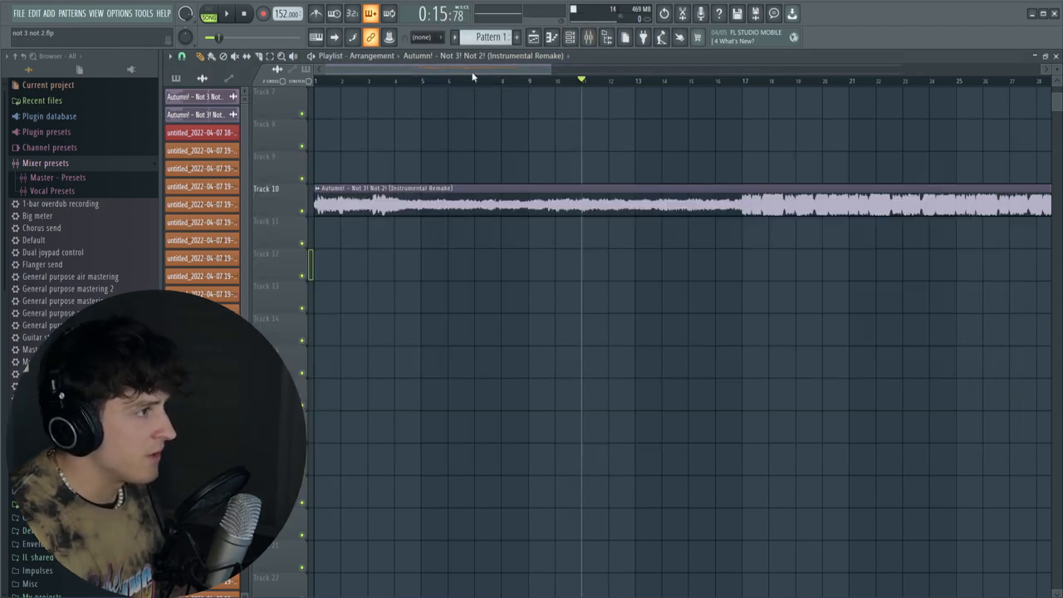
right_click(265, 253)
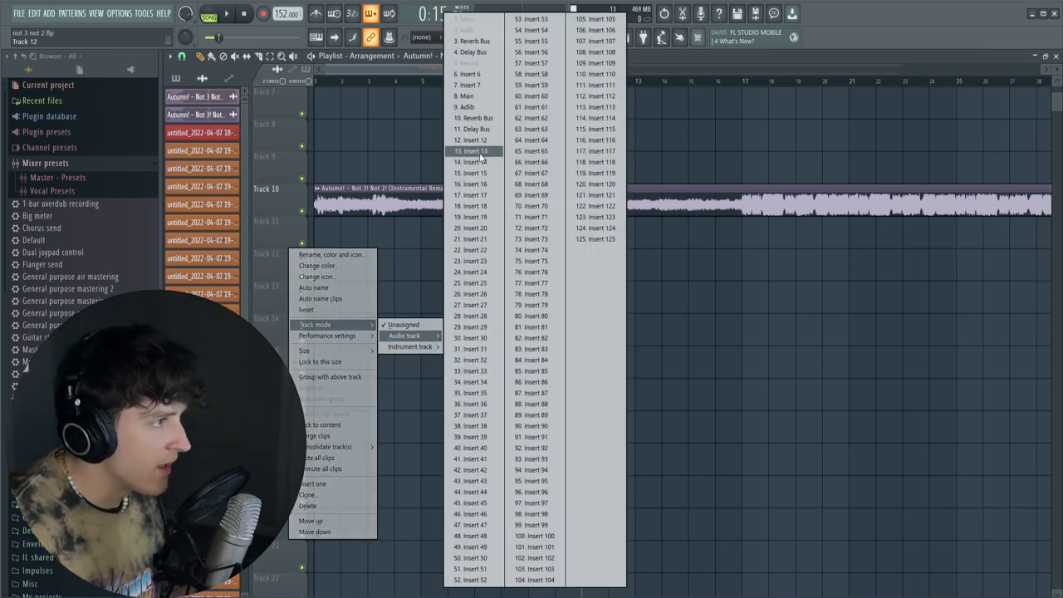
click(403, 335)
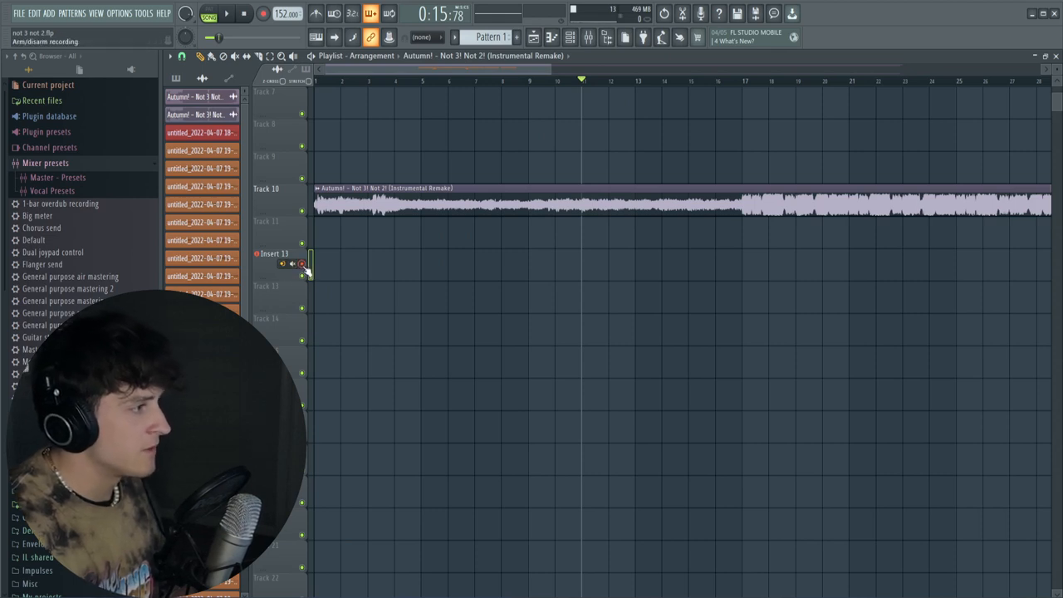
Step: Arm track 12 to record from Input 1 and enable the recording countdown
click(293, 264)
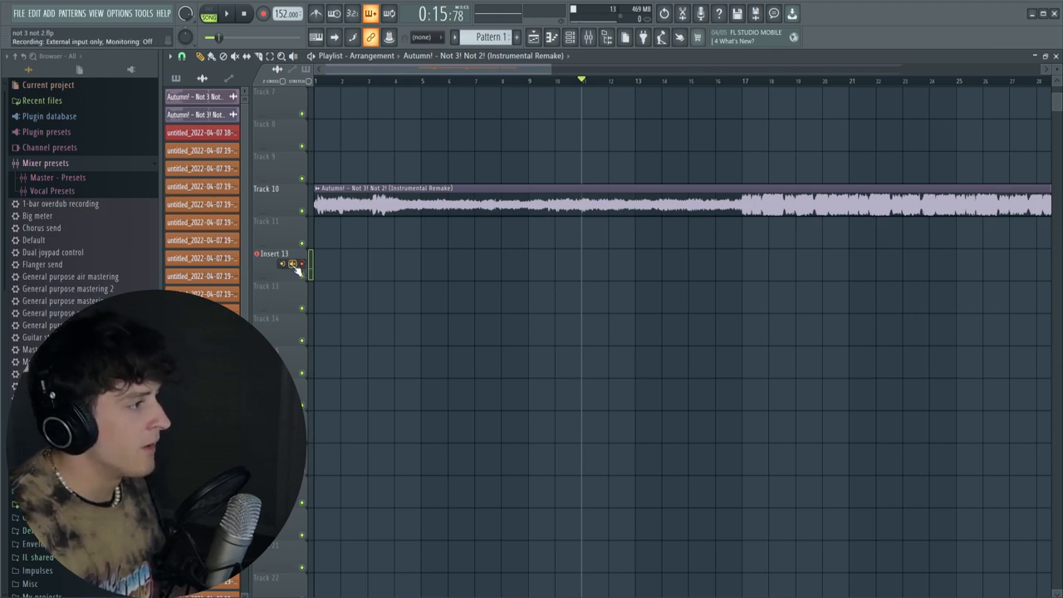
click(292, 264)
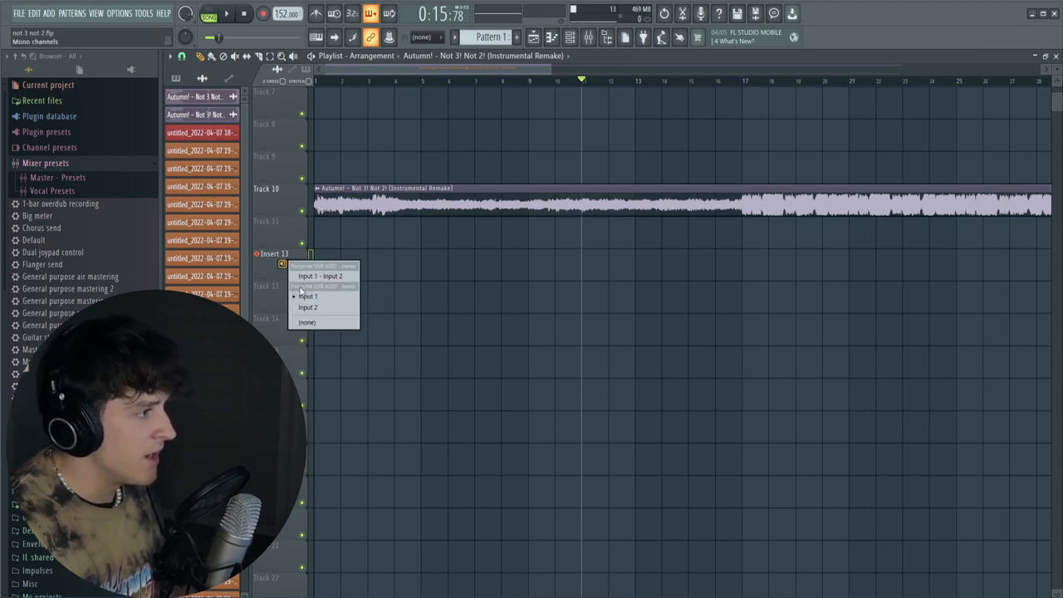
click(308, 296)
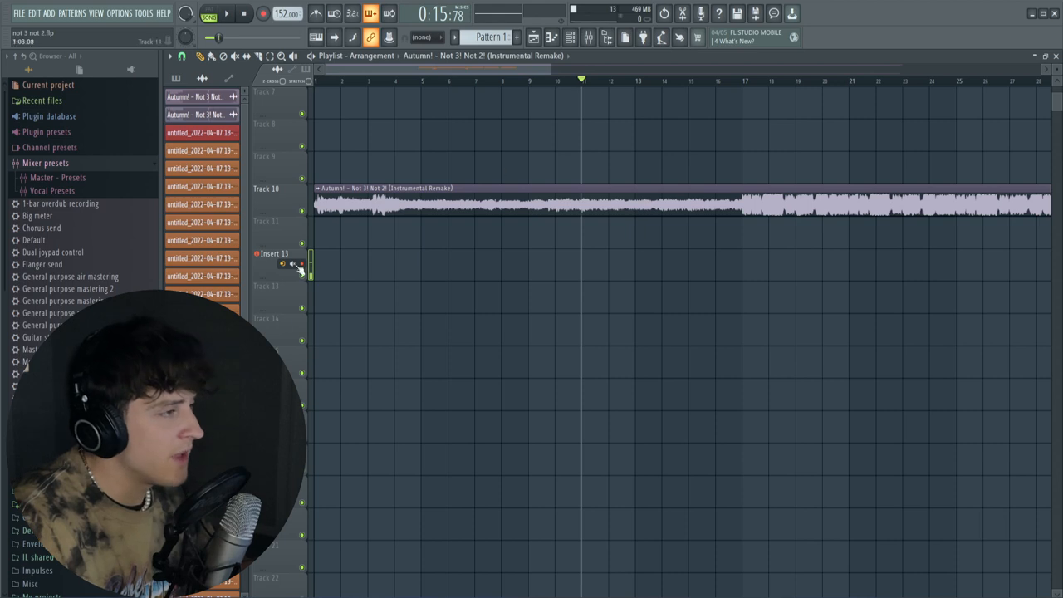
right_click(274, 253)
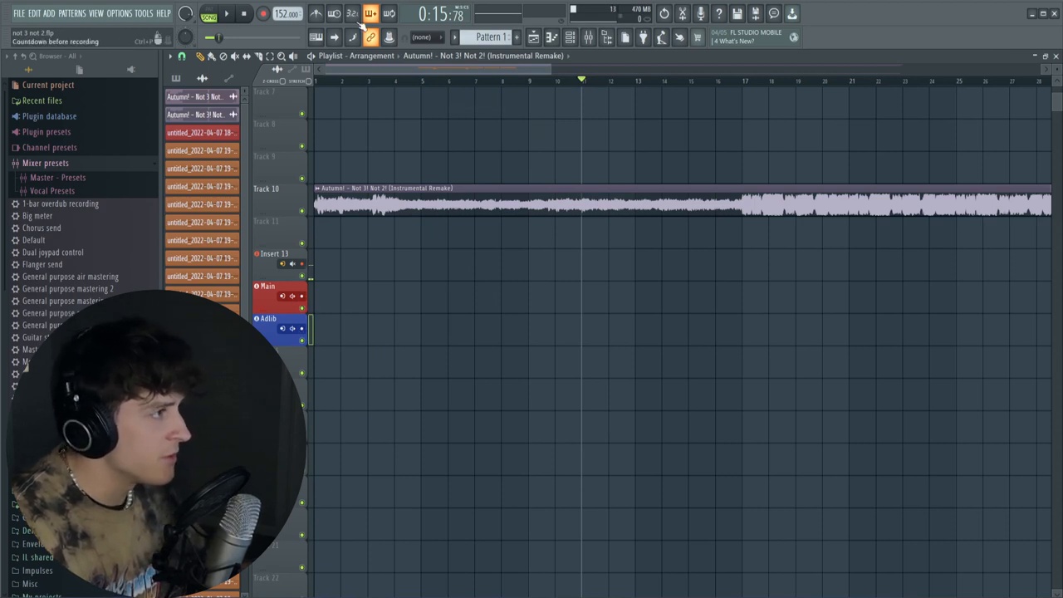
click(227, 14)
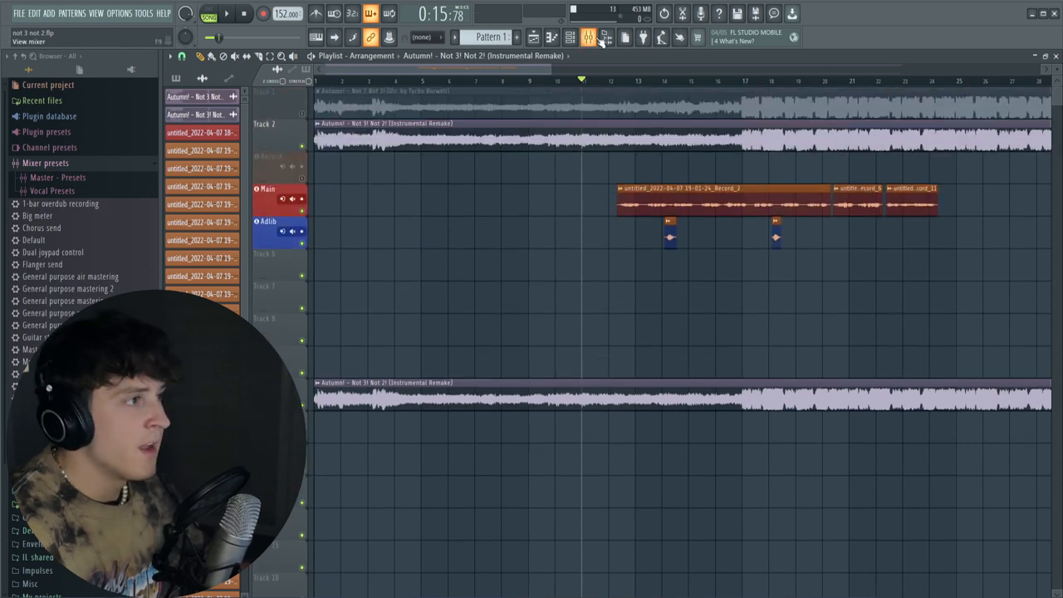
Step: Review Auto-Tune Pro in the mixer's Main insert slot 1, then close it
click(588, 36)
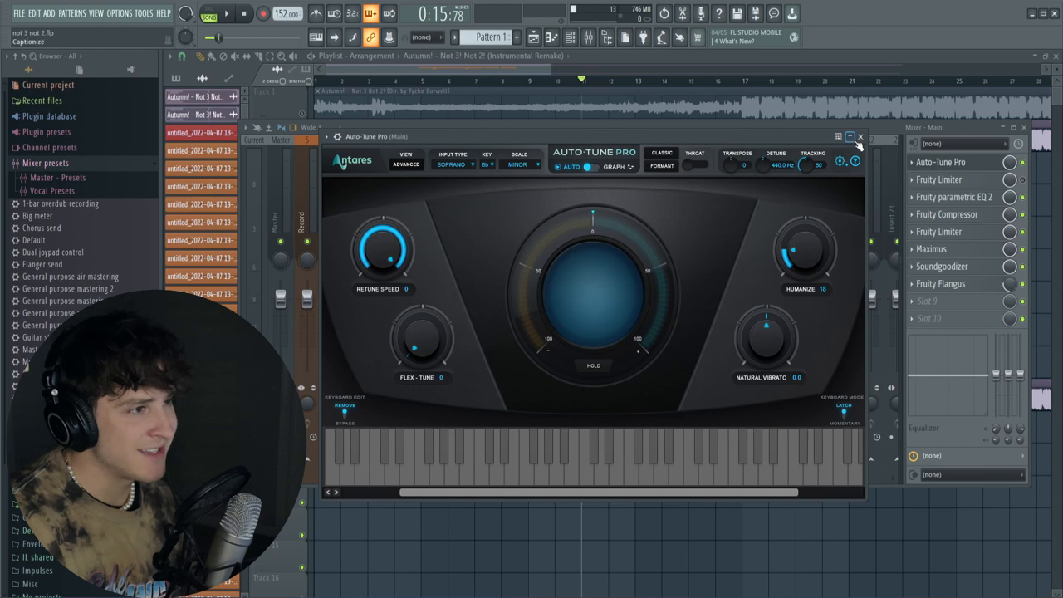
click(859, 137)
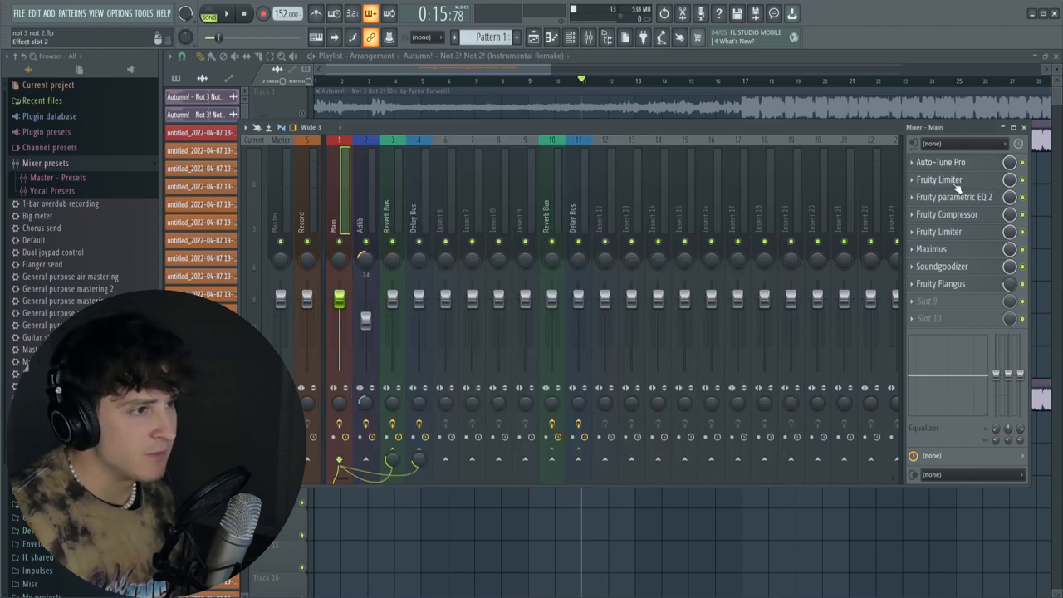
Step: Check the Main Fruity Limiter, reshape the EQ low-cut curve, and bring up Maximus
click(938, 179)
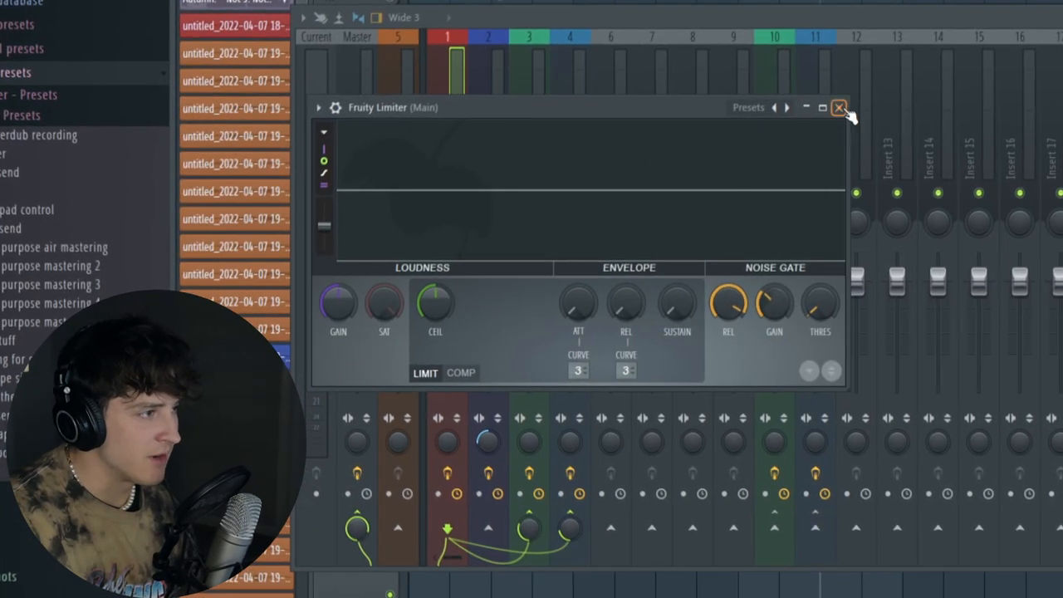
click(838, 107)
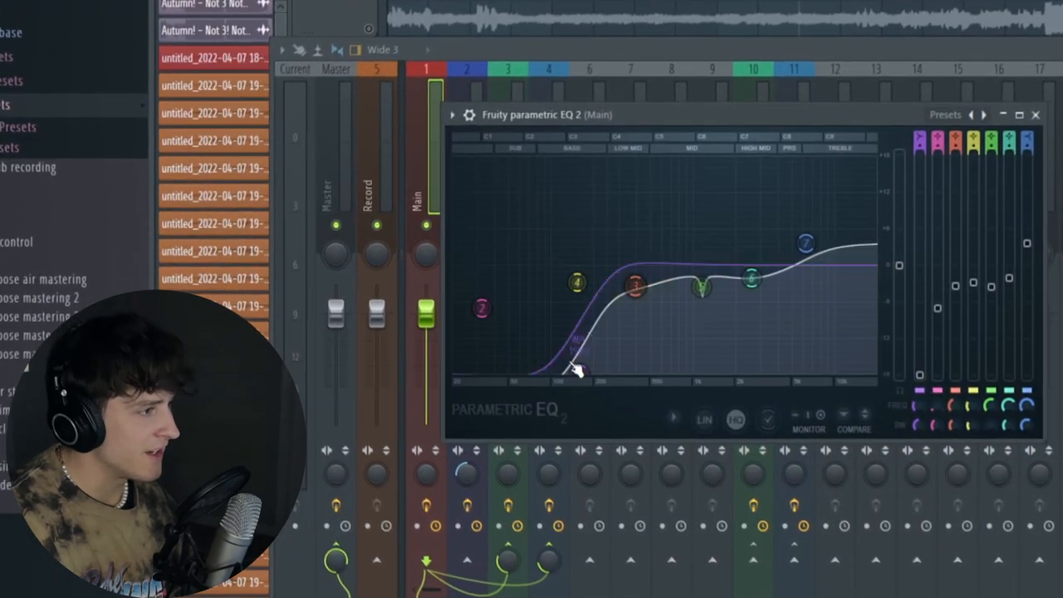
drag(577, 369, 700, 287)
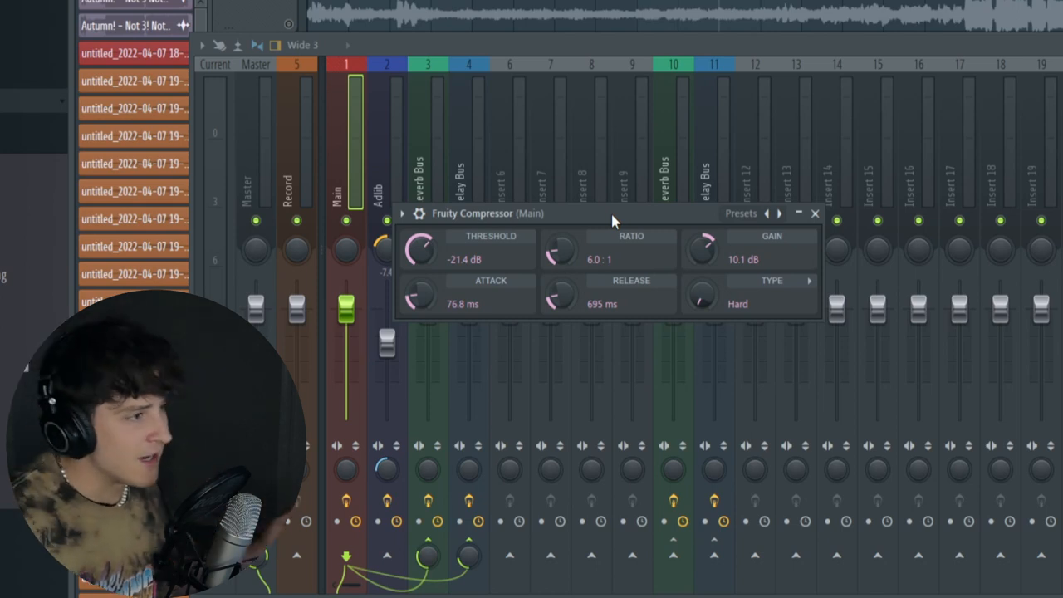
mouse_move(647, 224)
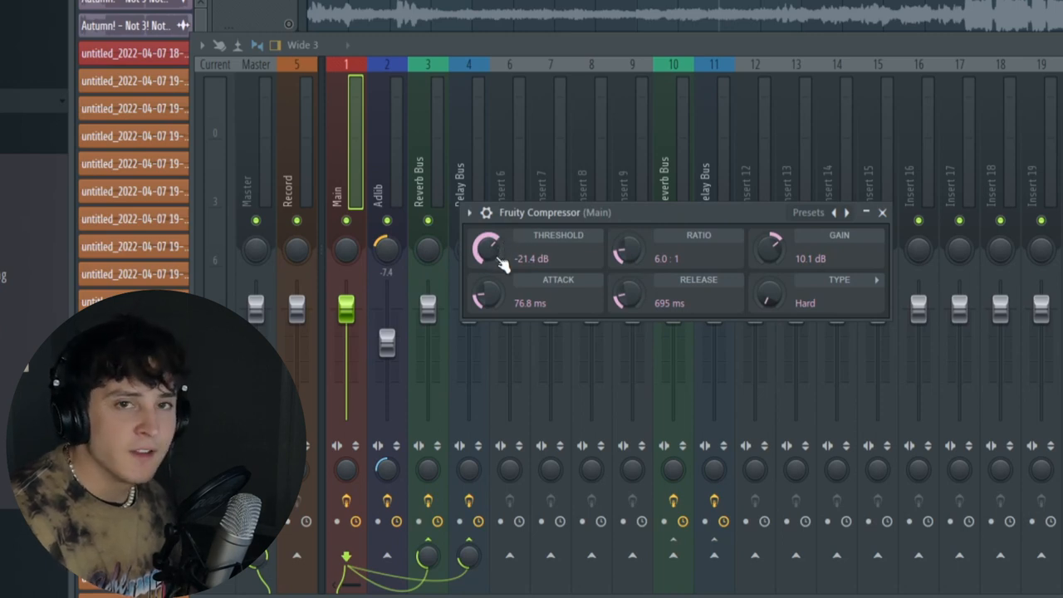
mouse_move(560, 319)
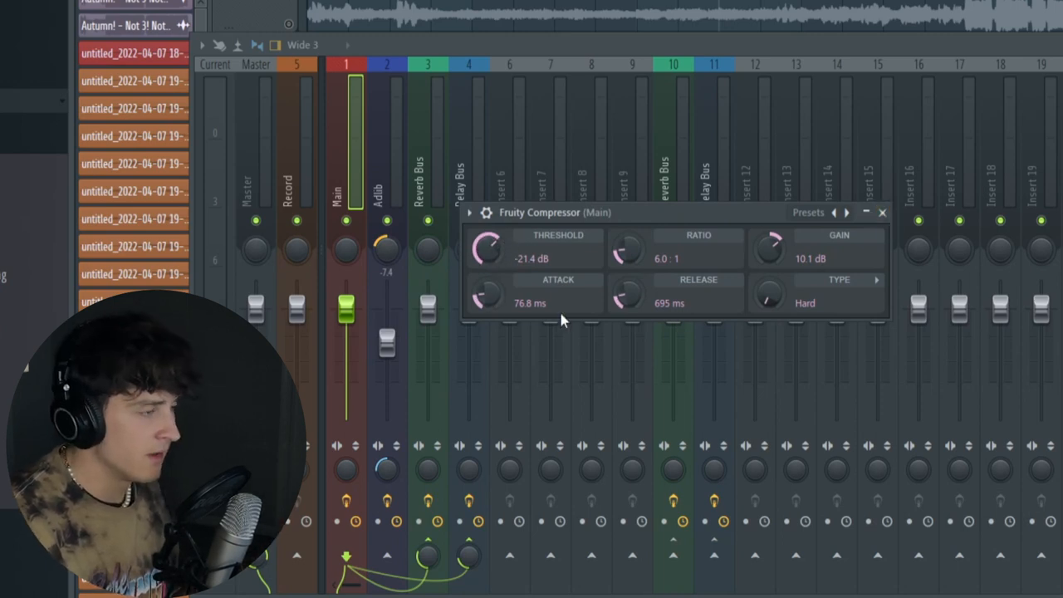
mouse_move(534, 299)
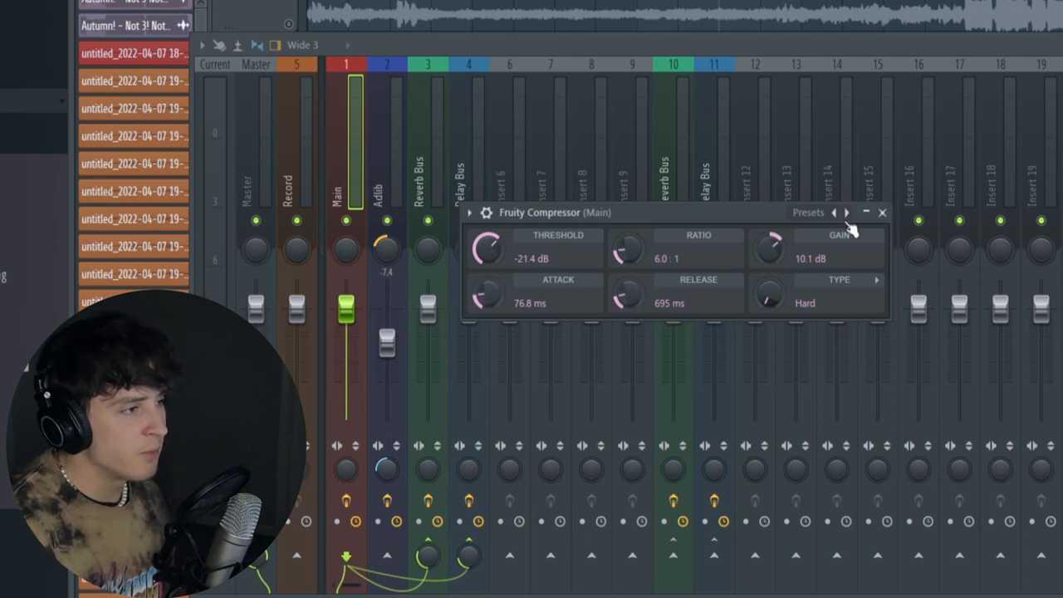
click(881, 213)
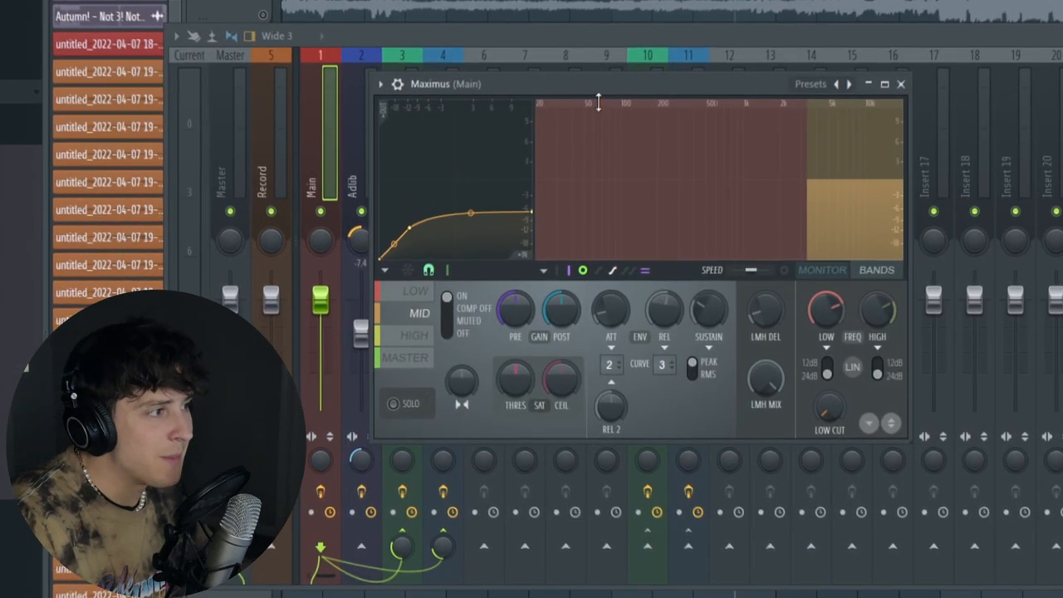
Step: Close Maximus, view and close Fruity Flangus, then open the Reverb Bus plugin list
click(899, 83)
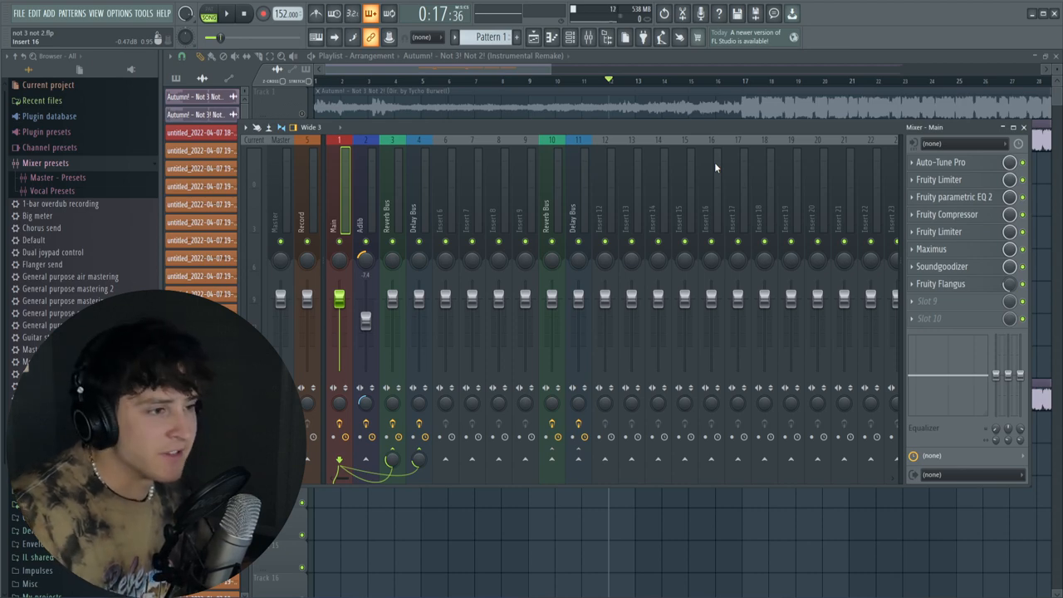
click(942, 265)
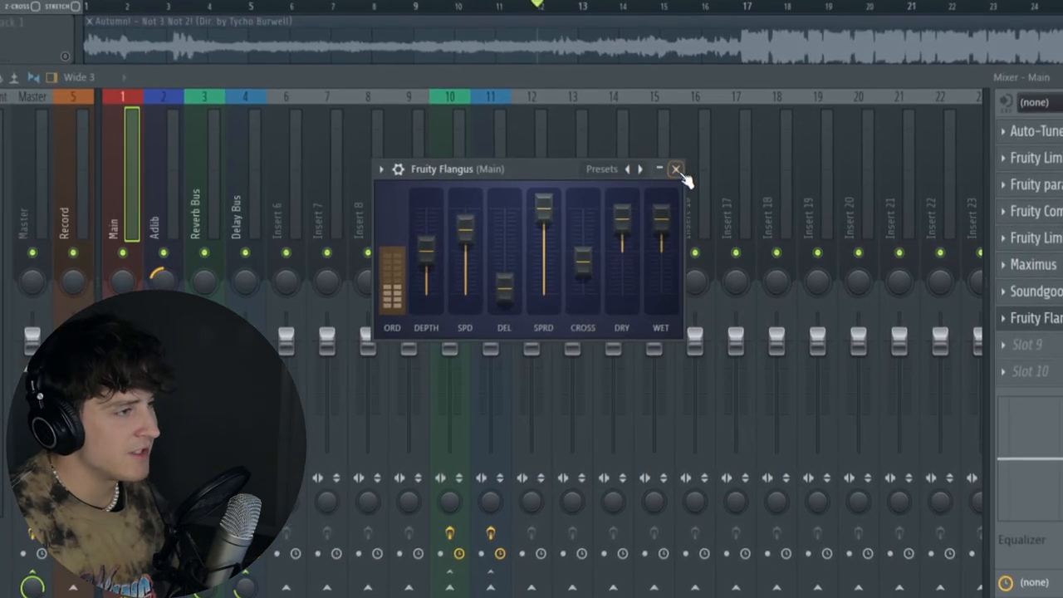
click(676, 170)
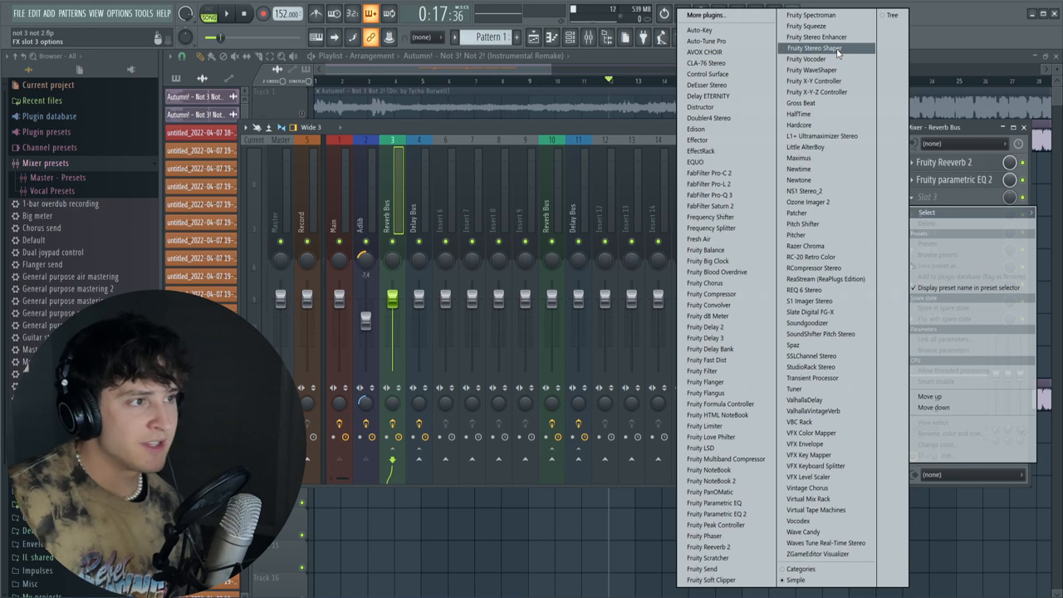
Step: Try Fruity Stereo Shaper with a preset, then open the Delay Bus's Fruity Delay 3
click(819, 48)
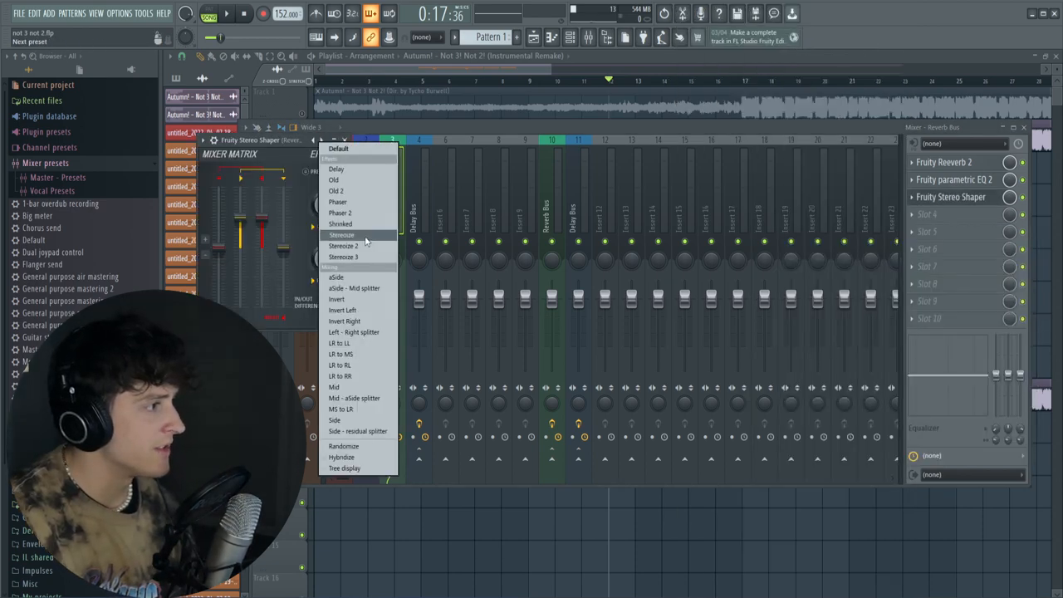
click(340, 234)
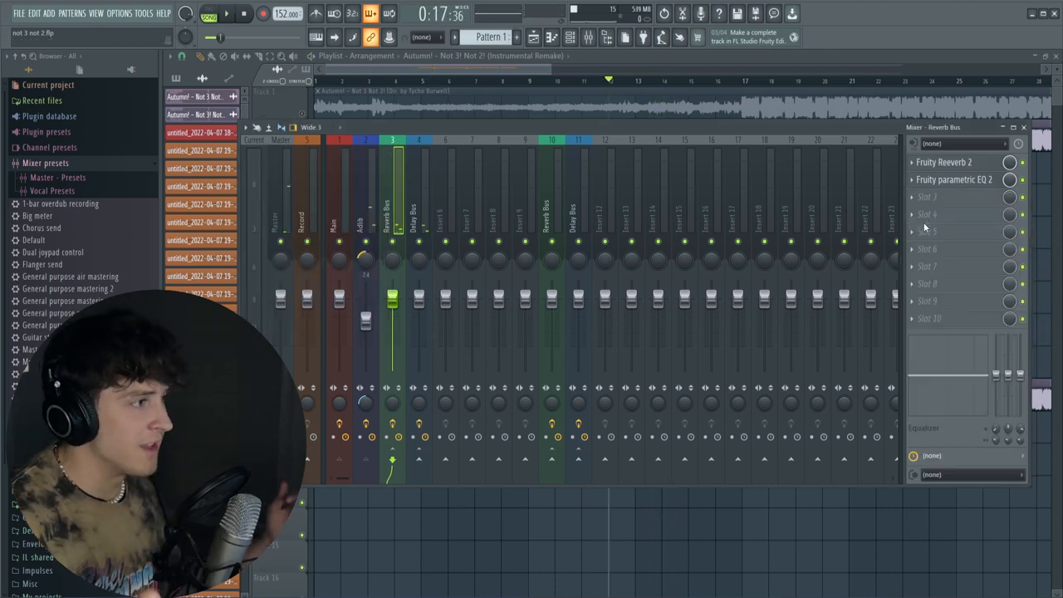
click(418, 139)
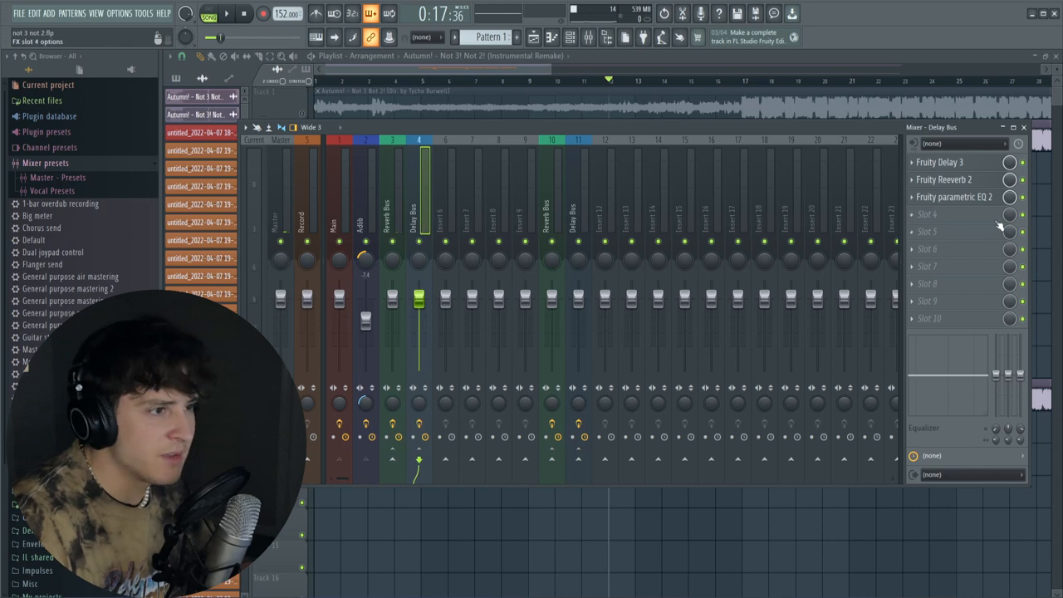
click(939, 162)
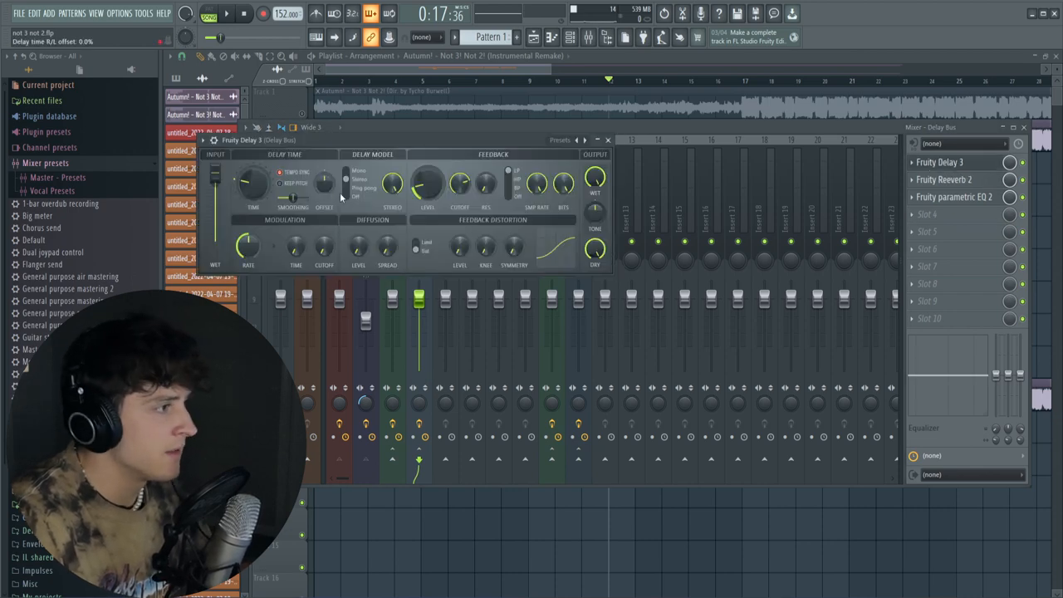